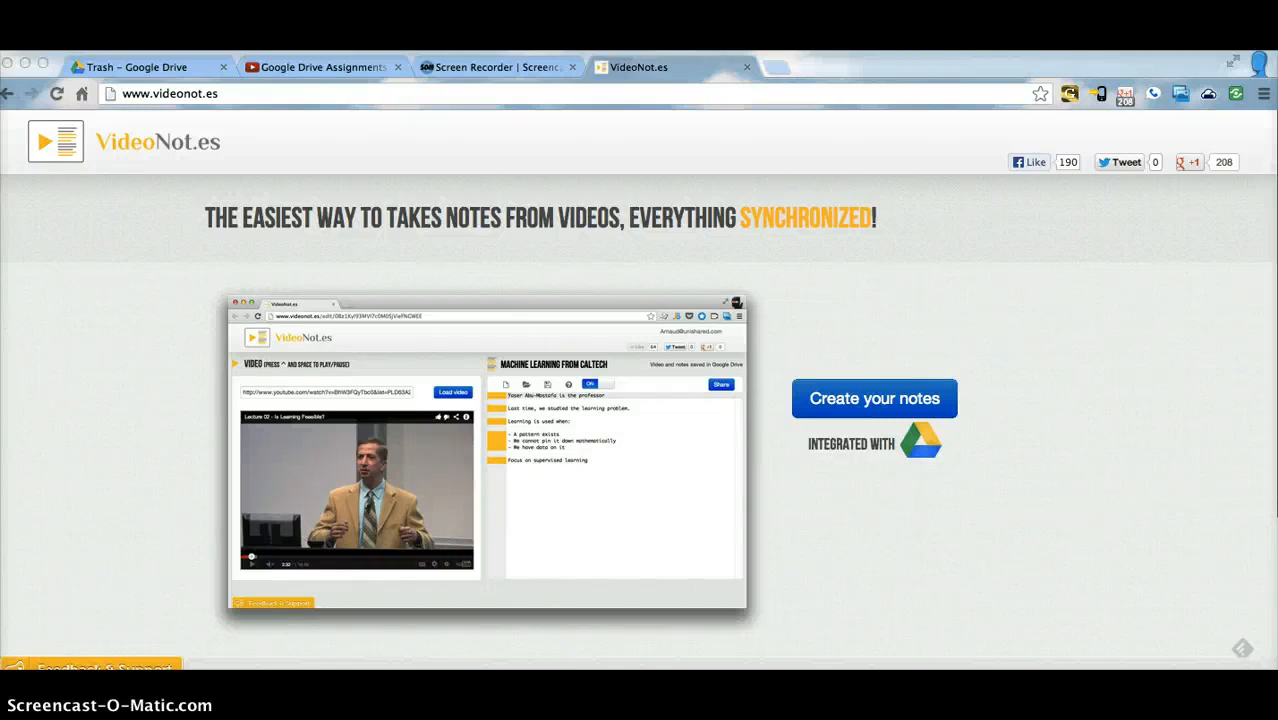
pyautogui.moveTo(199, 152)
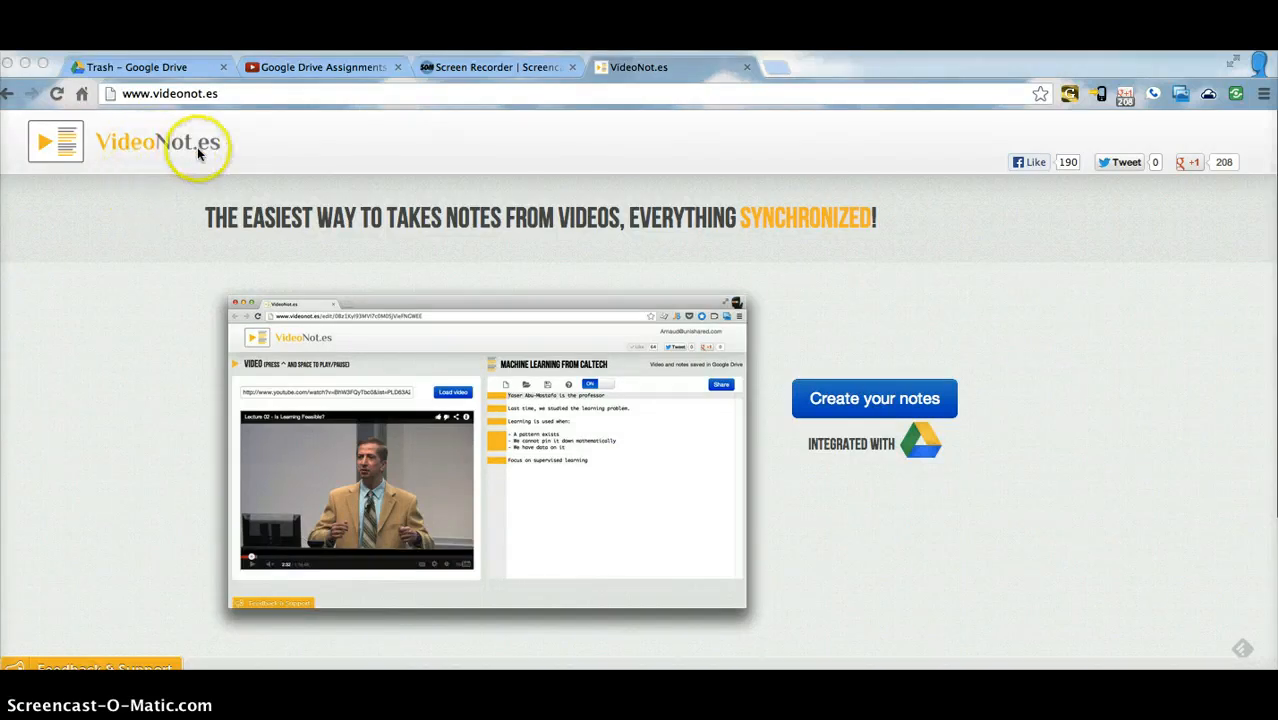
pyautogui.moveTo(197, 155)
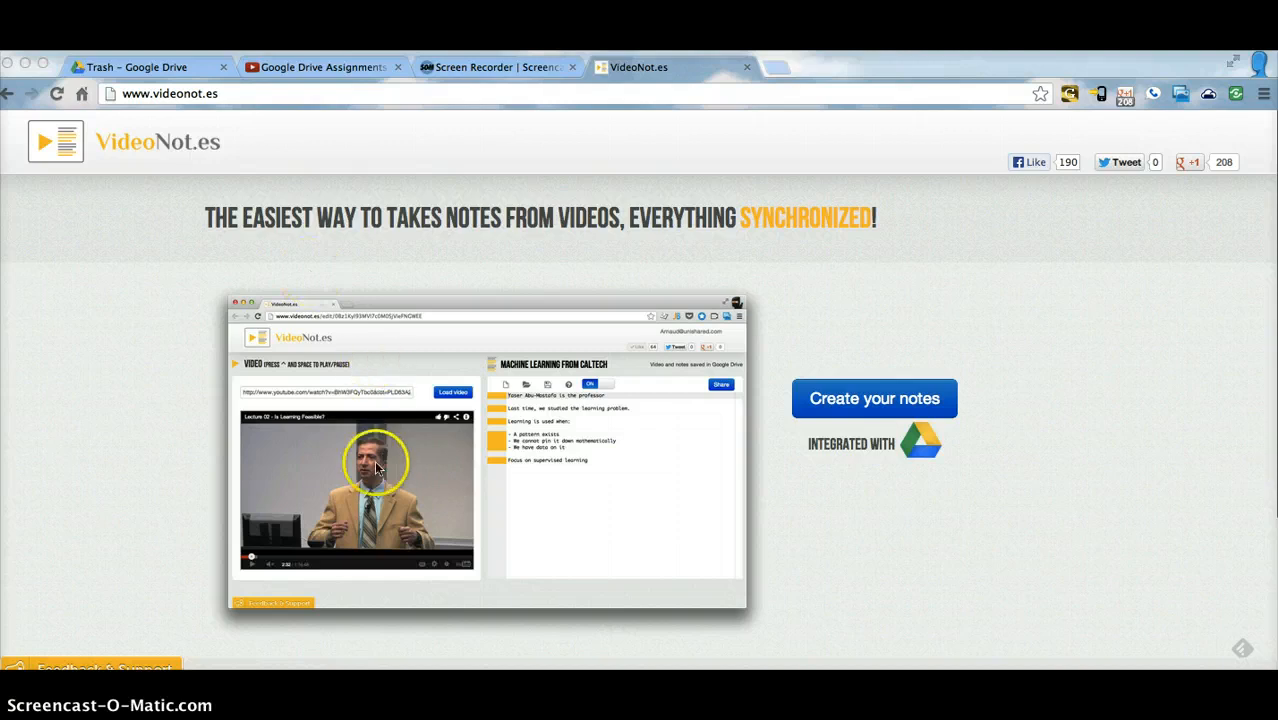
pyautogui.moveTo(548, 451)
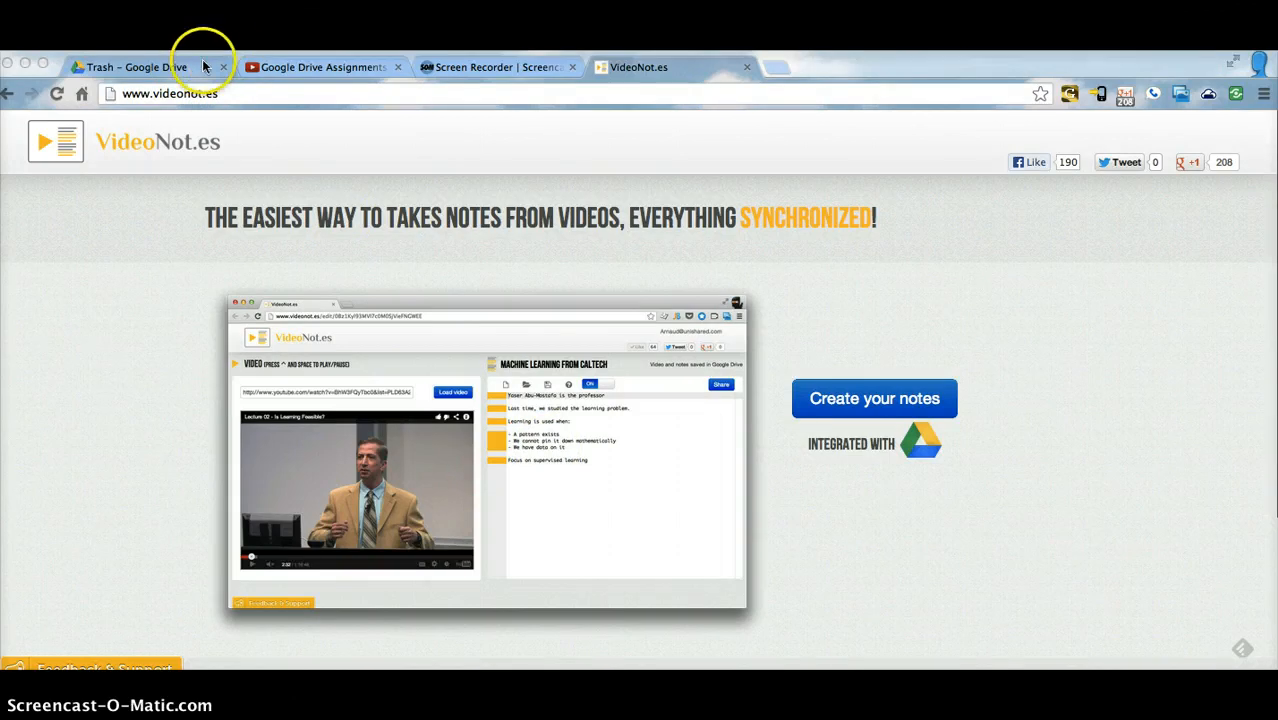
# Create a new notes page and load the Google Drive Assignments YouTube video beside it.
pyautogui.click(320, 67)
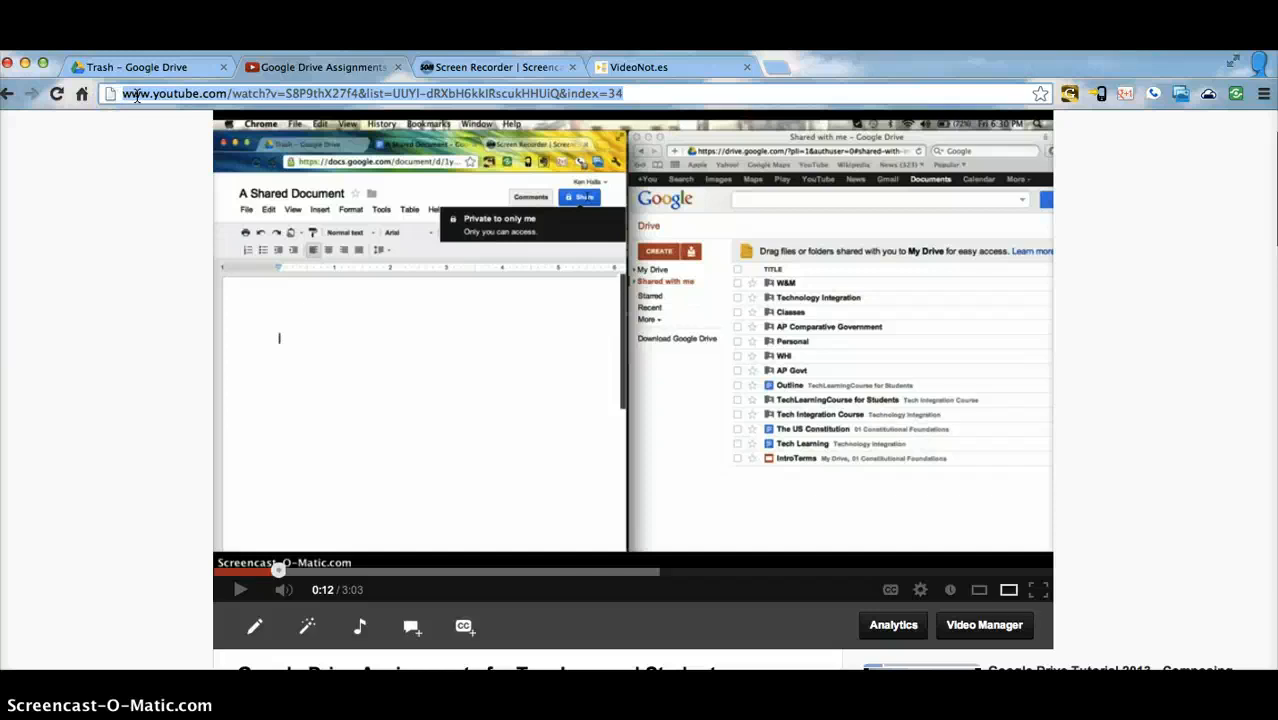
pyautogui.click(638, 67)
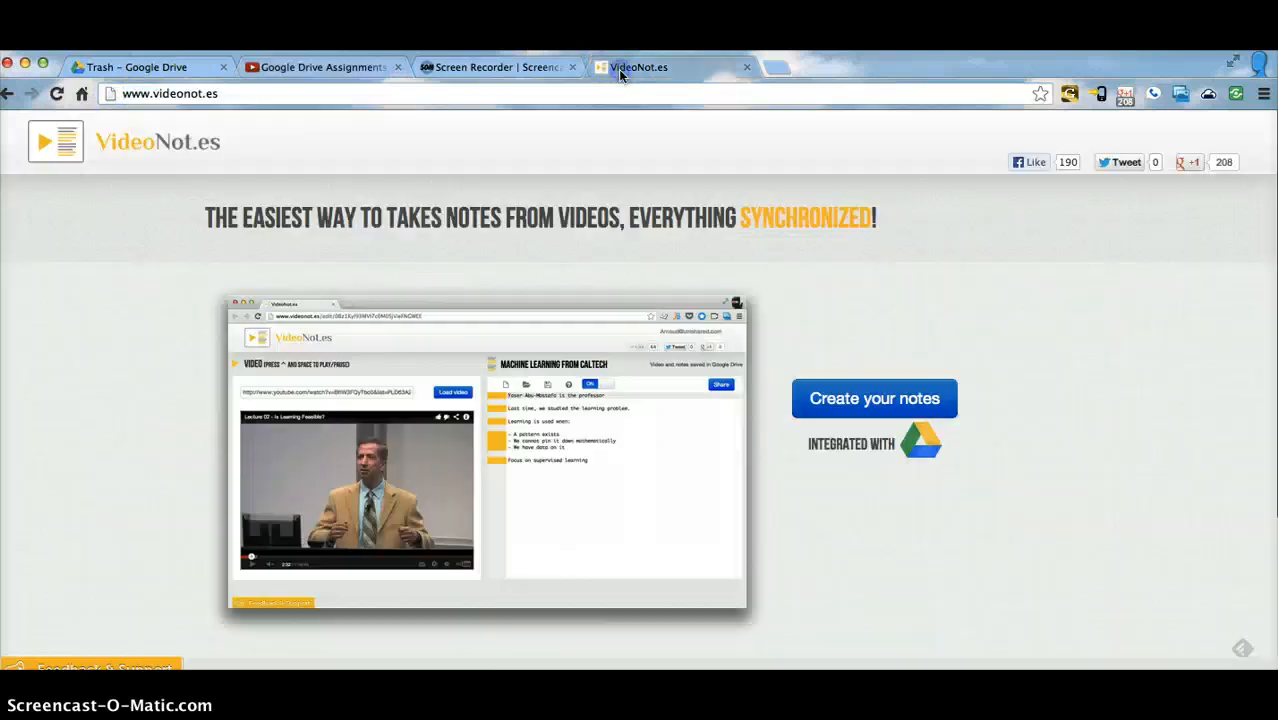
pyautogui.moveTo(874, 398)
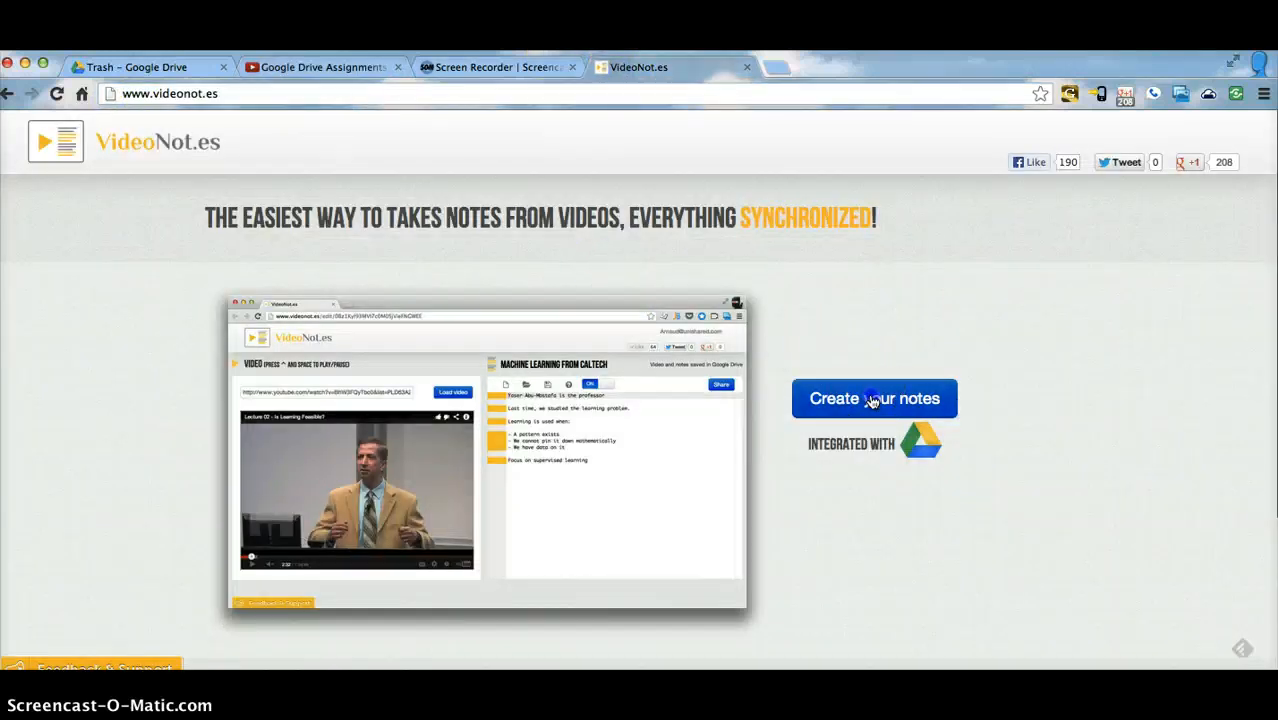
pyautogui.click(874, 398)
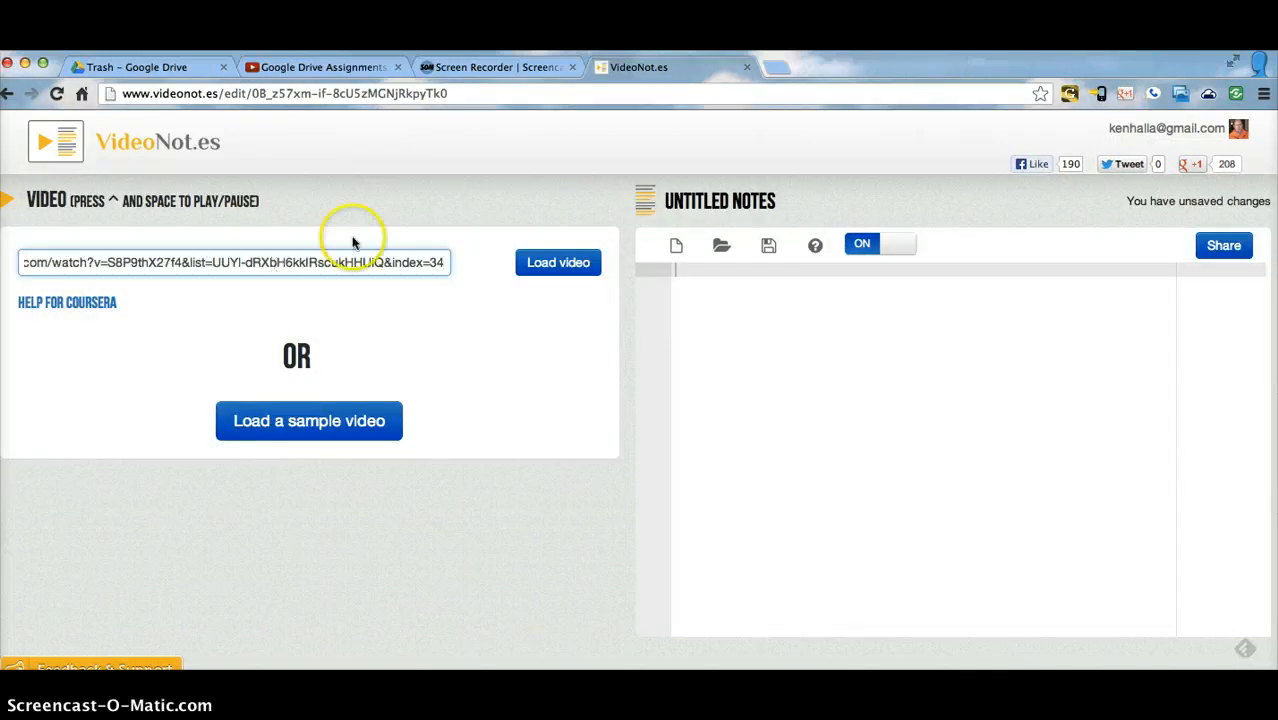
pyautogui.click(556, 262)
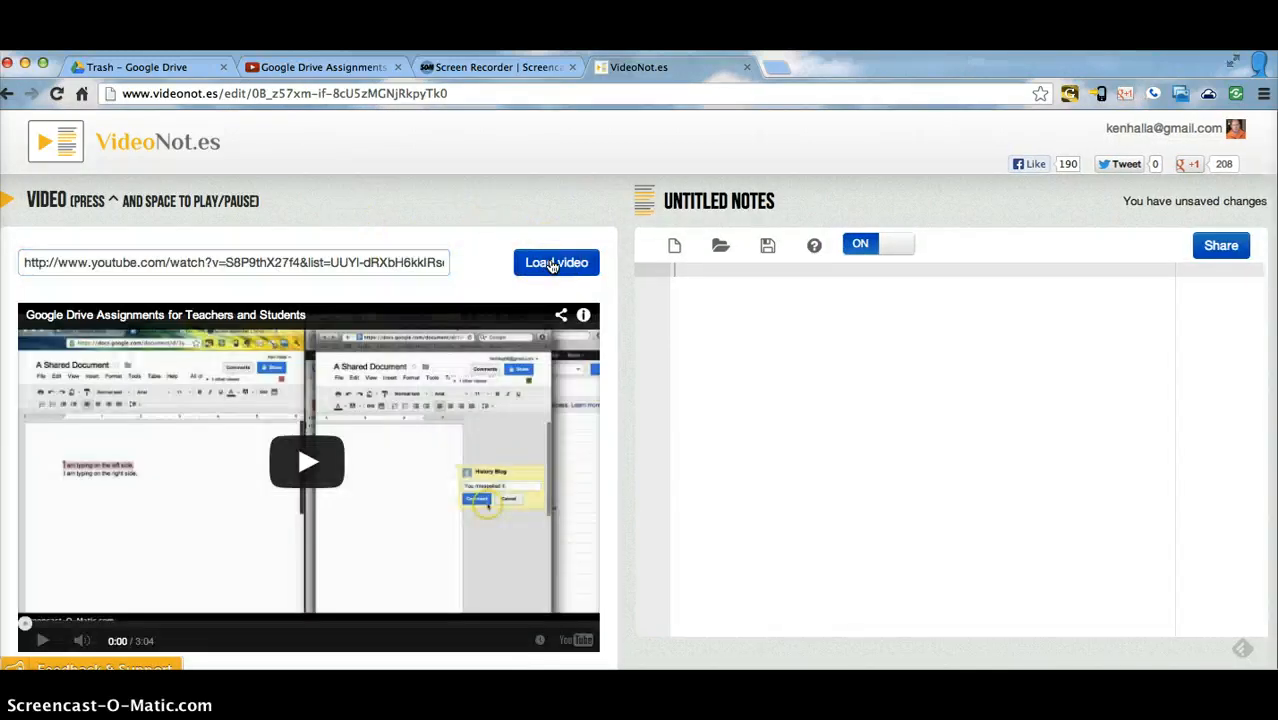
pyautogui.moveTo(358, 372)
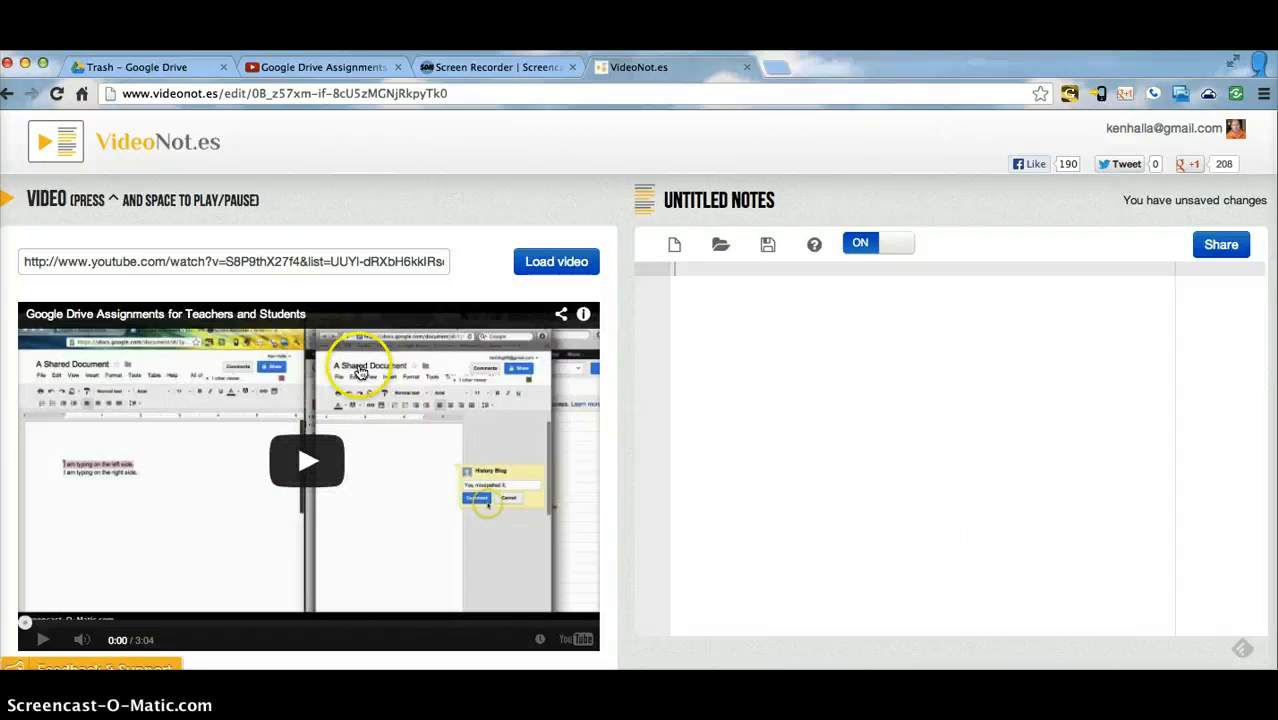
# Write notes about typing on the right and pressing return for a new line.
pyautogui.click(307, 460)
pyautogui.write('Start ty')
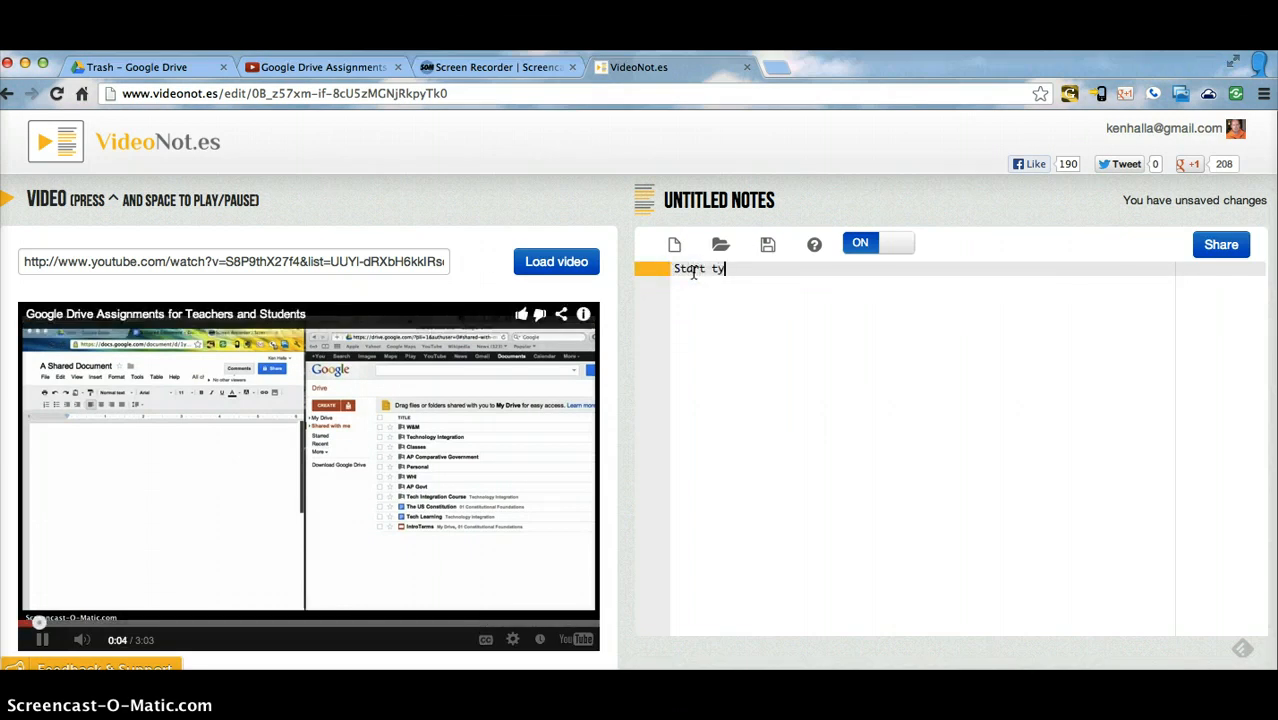
pyautogui.write('ping on')
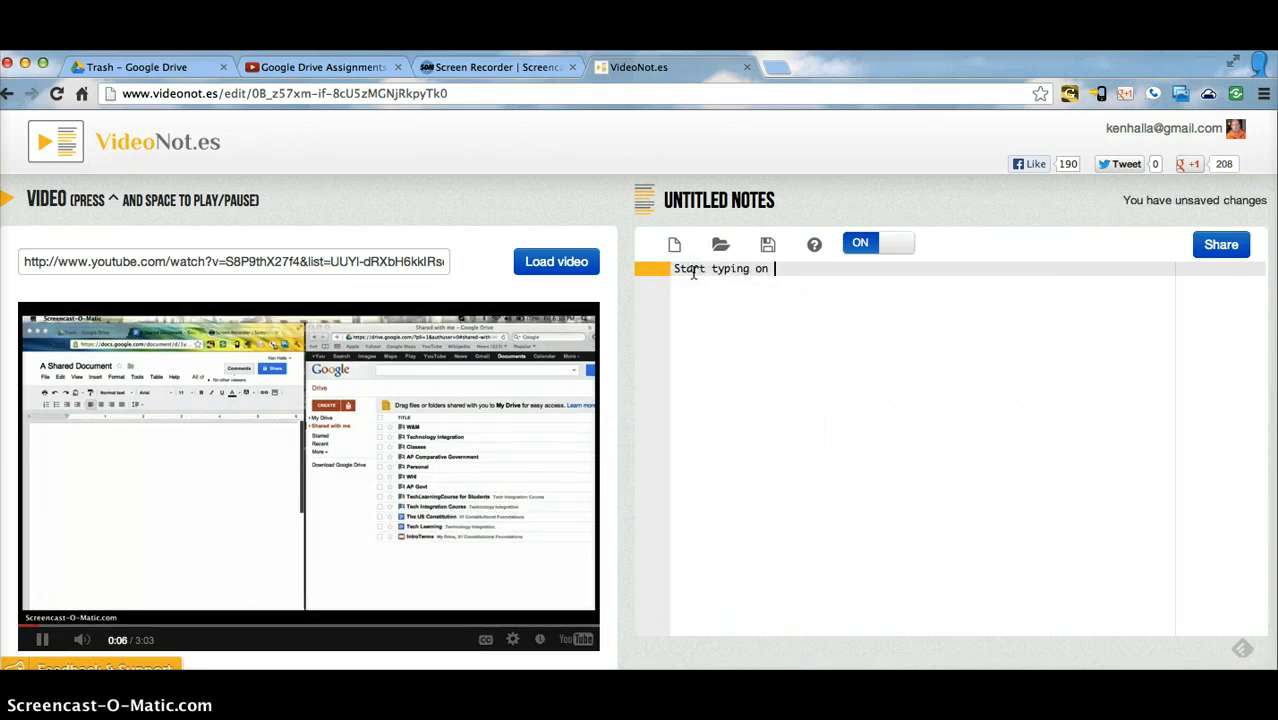
pyautogui.write('the right.')
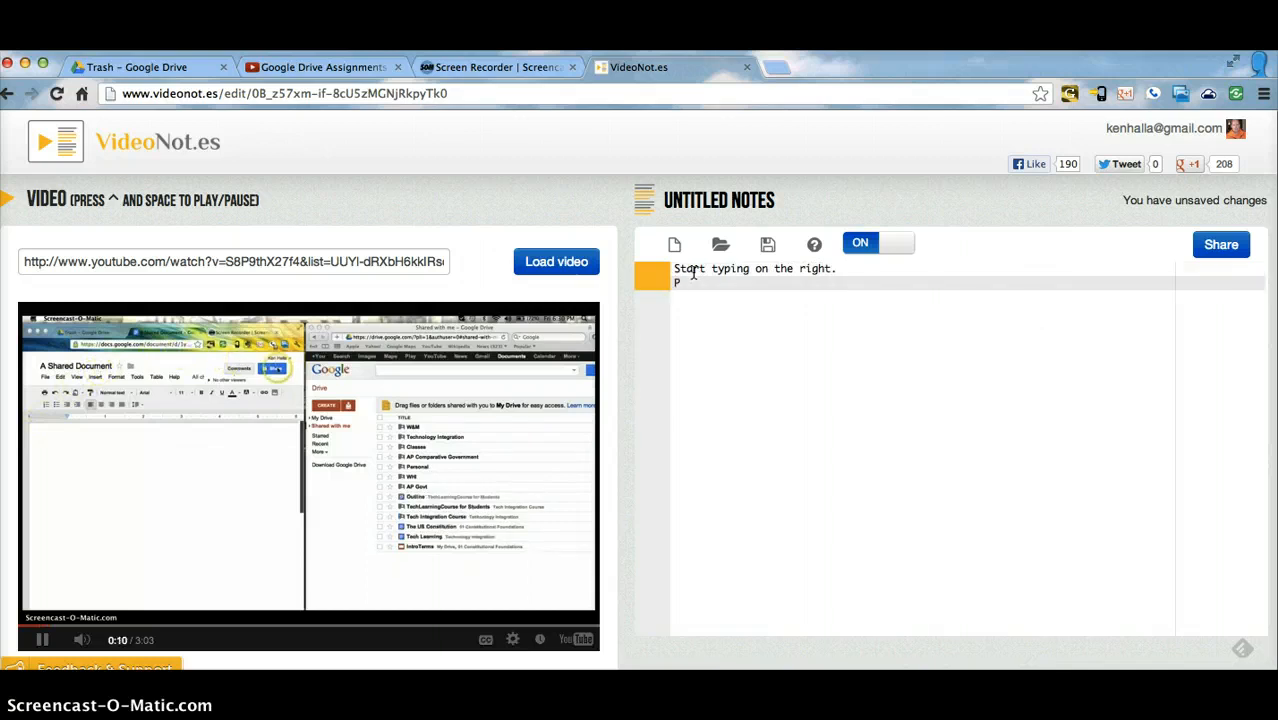
pyautogui.write('Press ret')
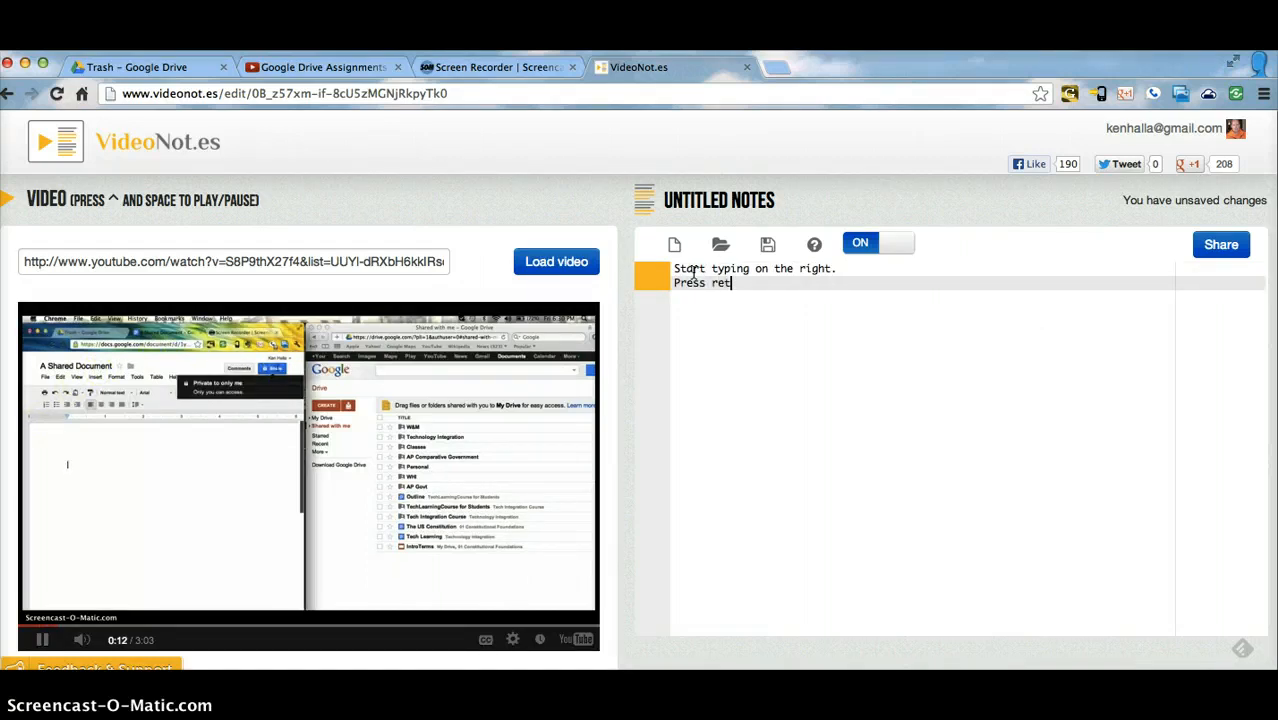
pyautogui.write('urn to go to')
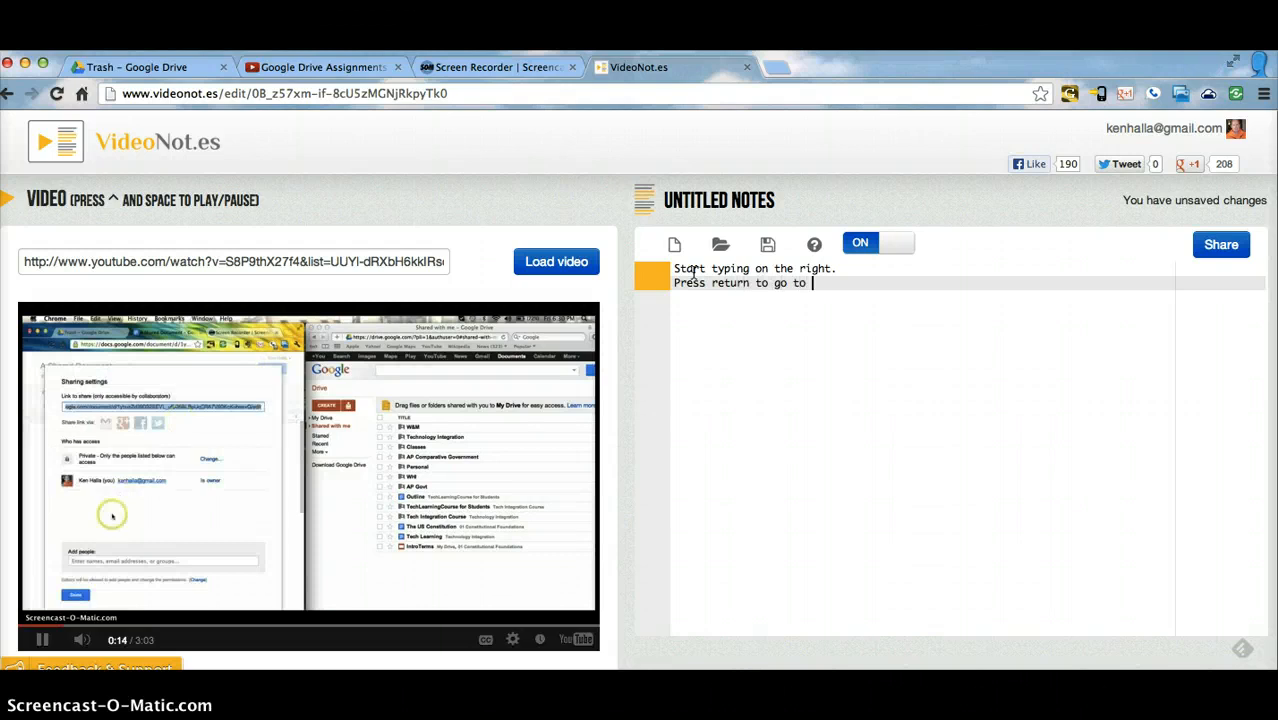
pyautogui.write('a new line')
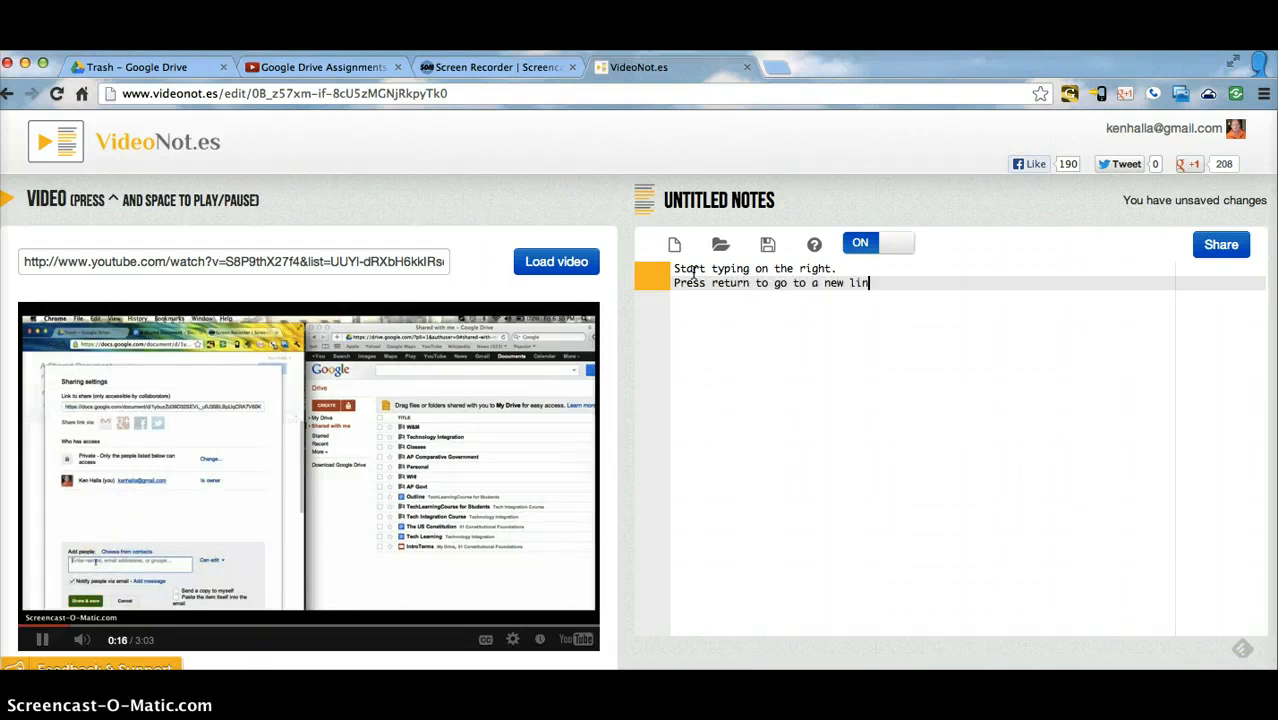
pyautogui.press('return')
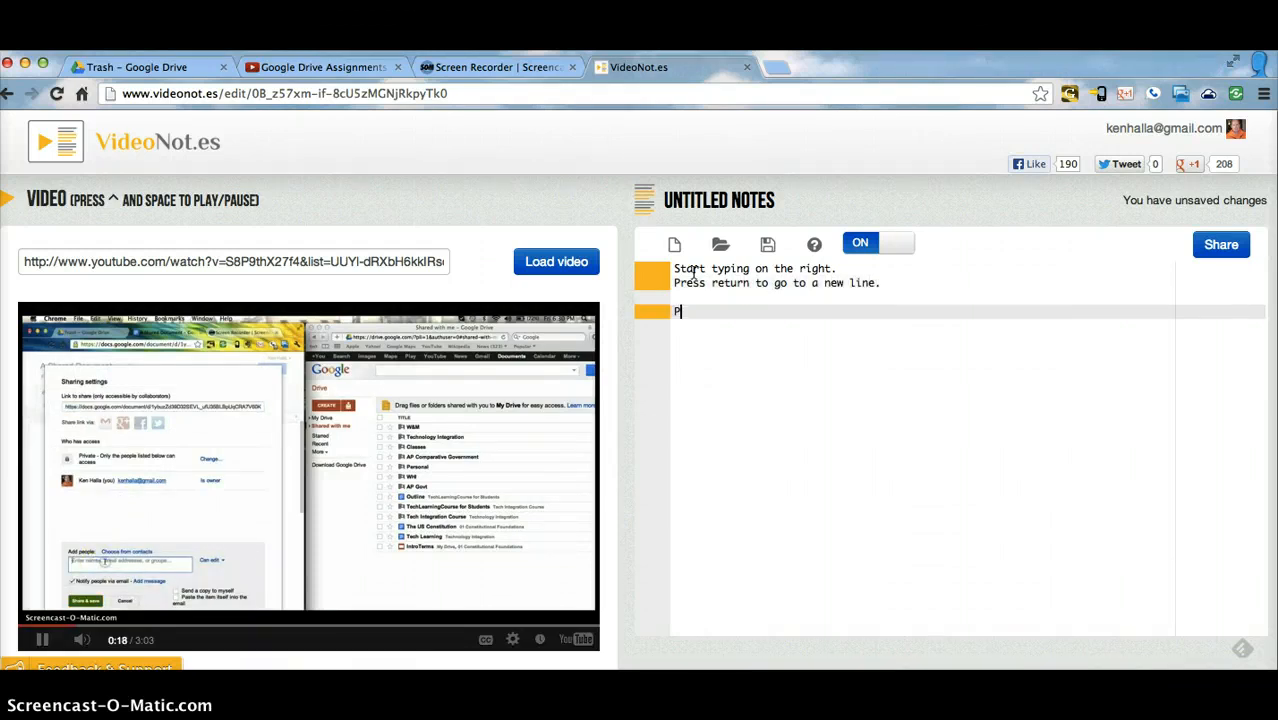
# Add lines on pressing enter twice and each note marking a new video part, then save.
pyautogui.write('ress enter')
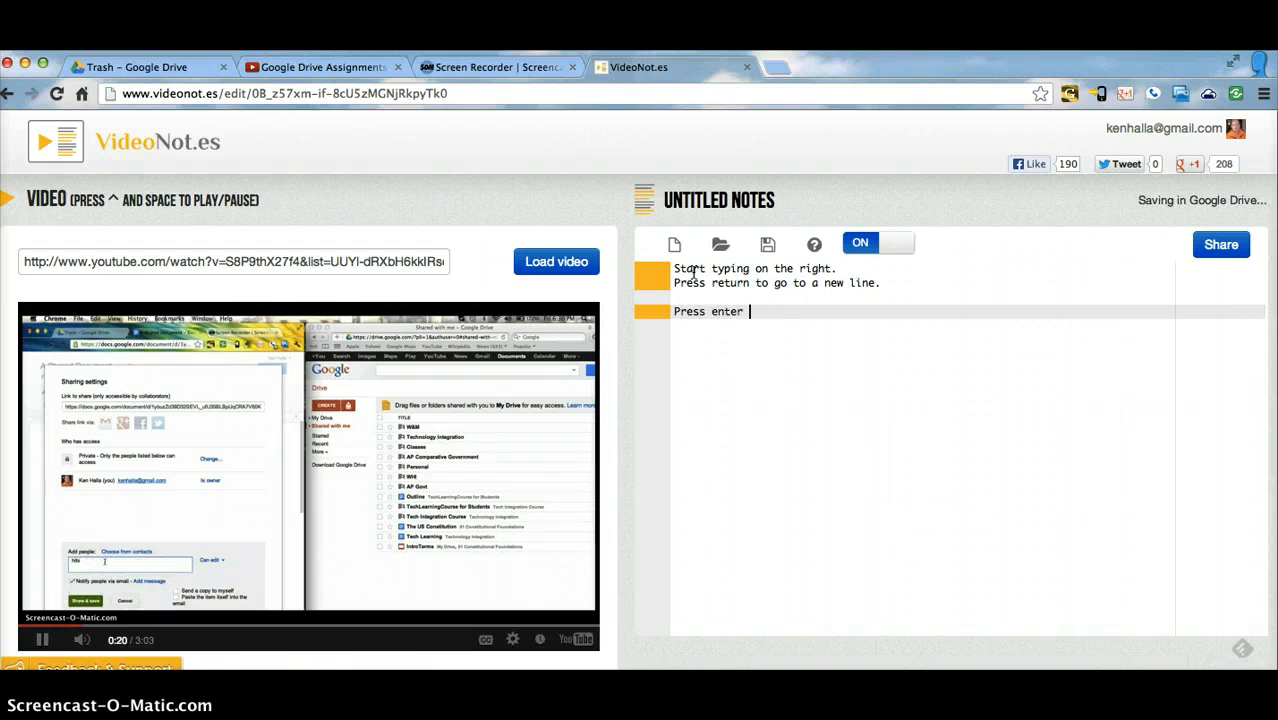
pyautogui.write('twice to go')
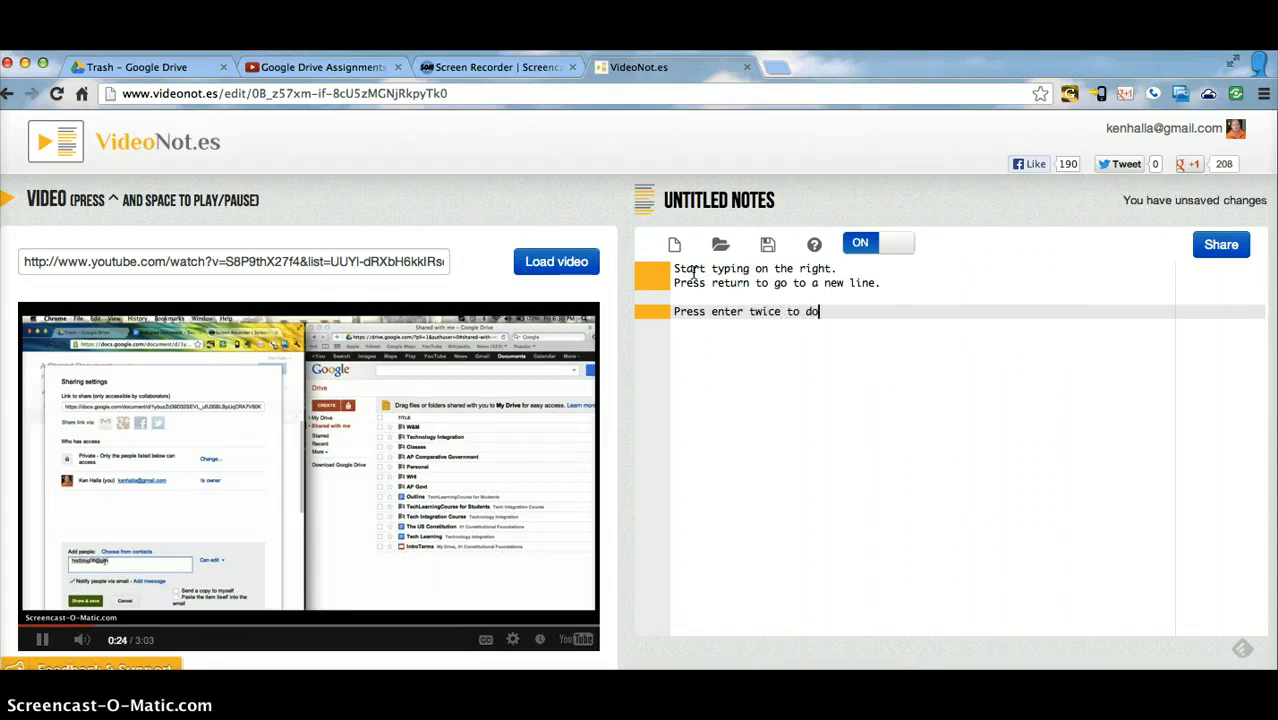
pyautogui.write('wn two lin')
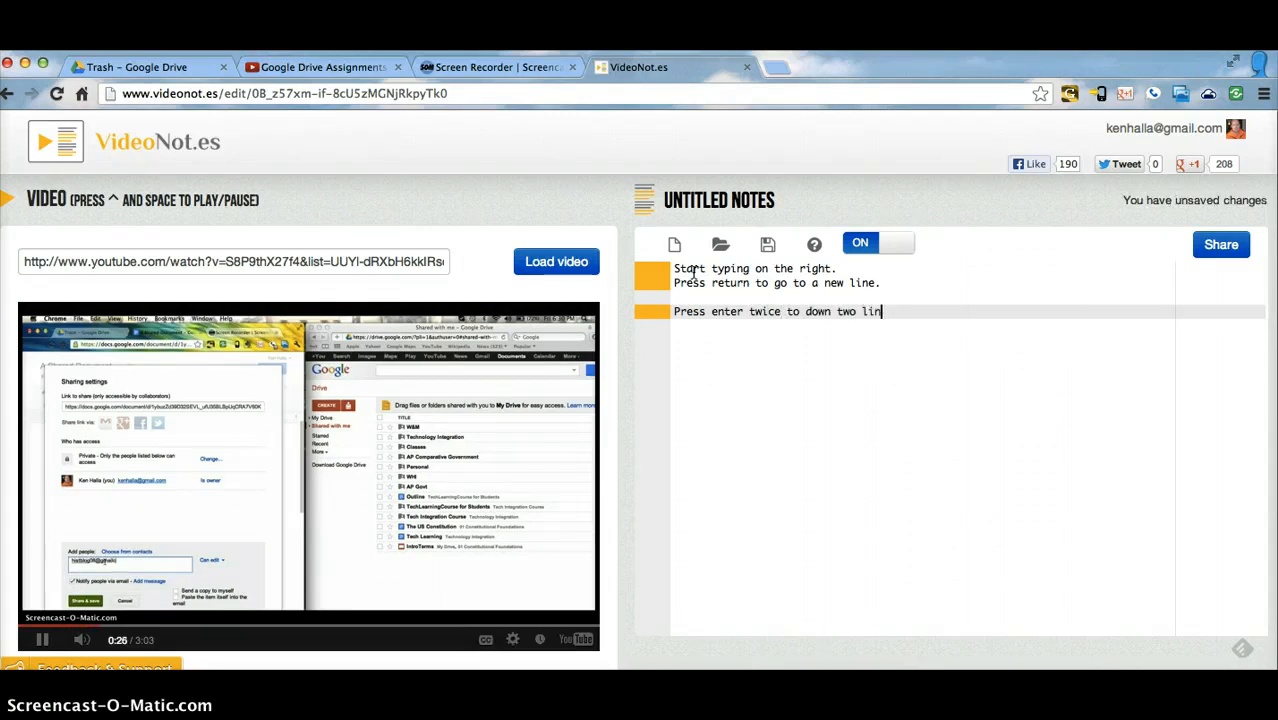
pyautogui.press('Return')
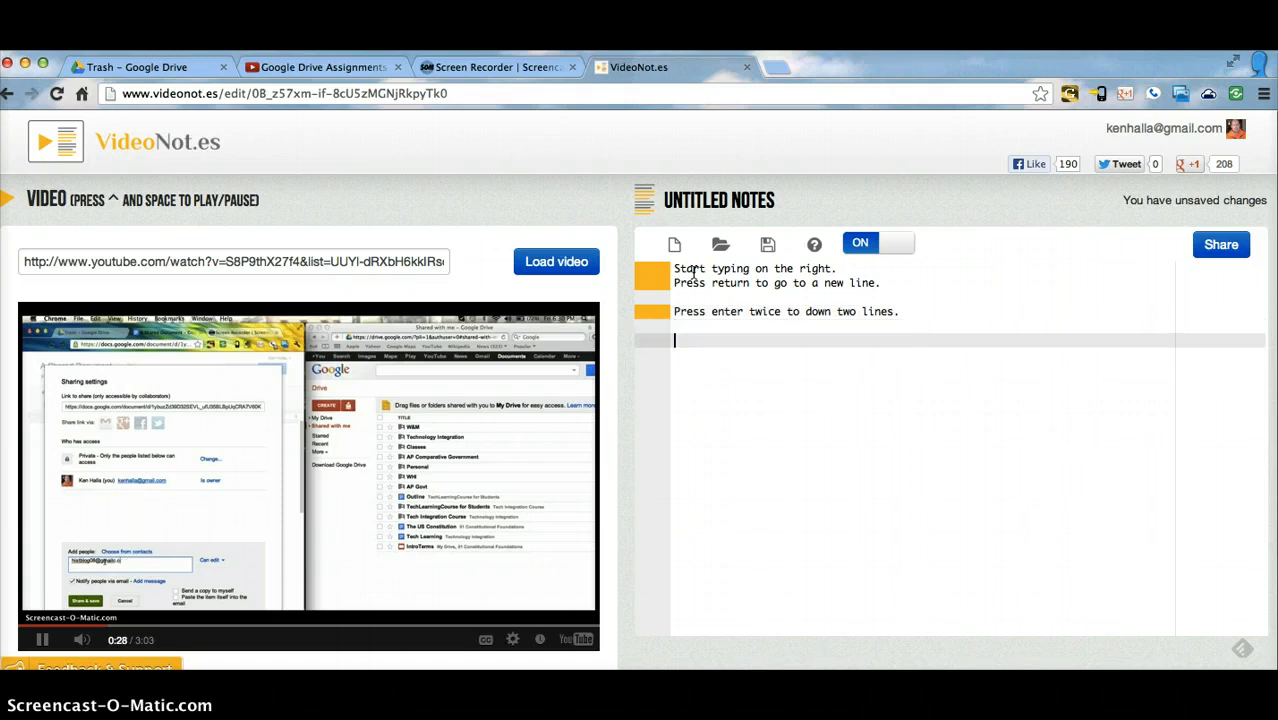
pyautogui.write('Each time y')
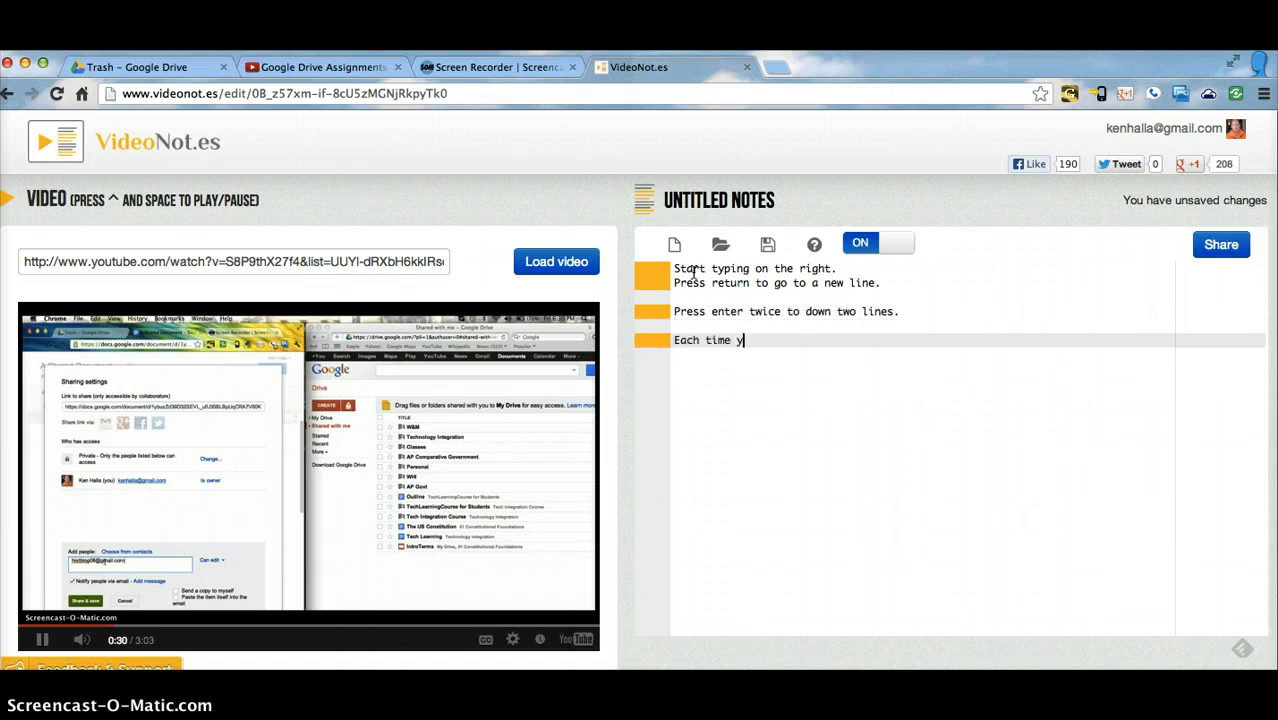
pyautogui.write('ou write, you are in a')
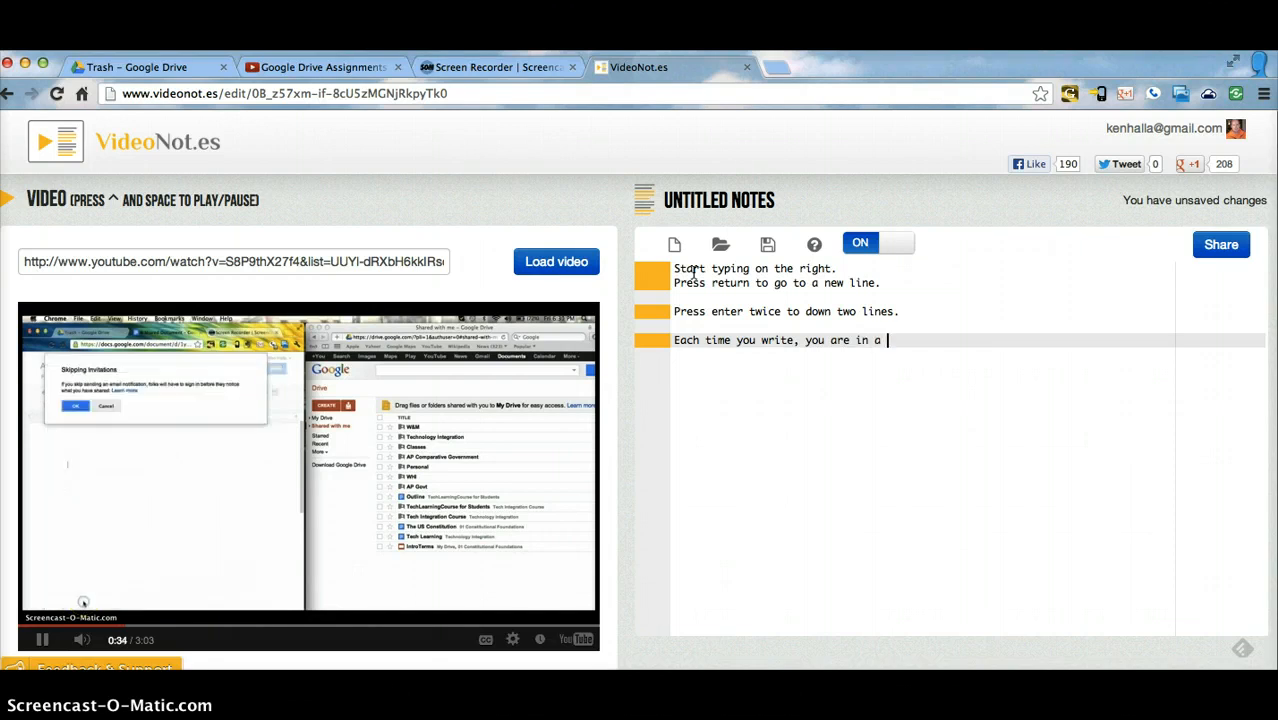
pyautogui.write('new part of the video.')
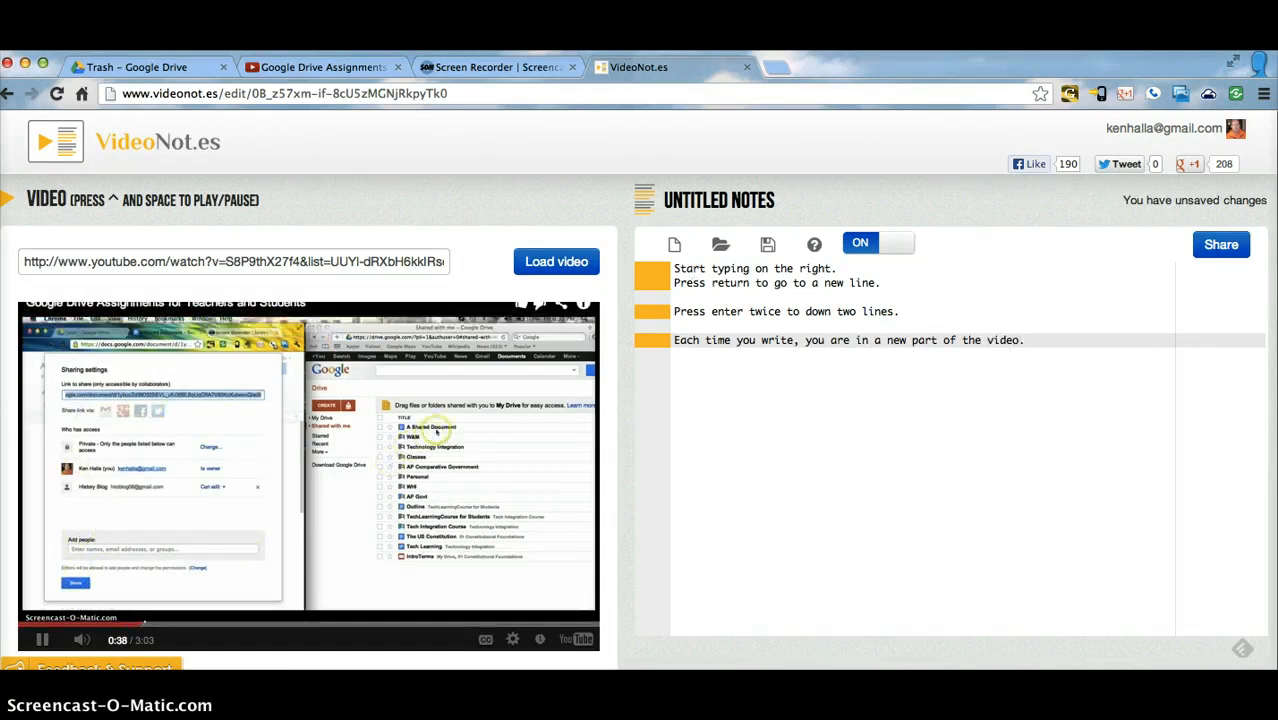
pyautogui.click(43, 640)
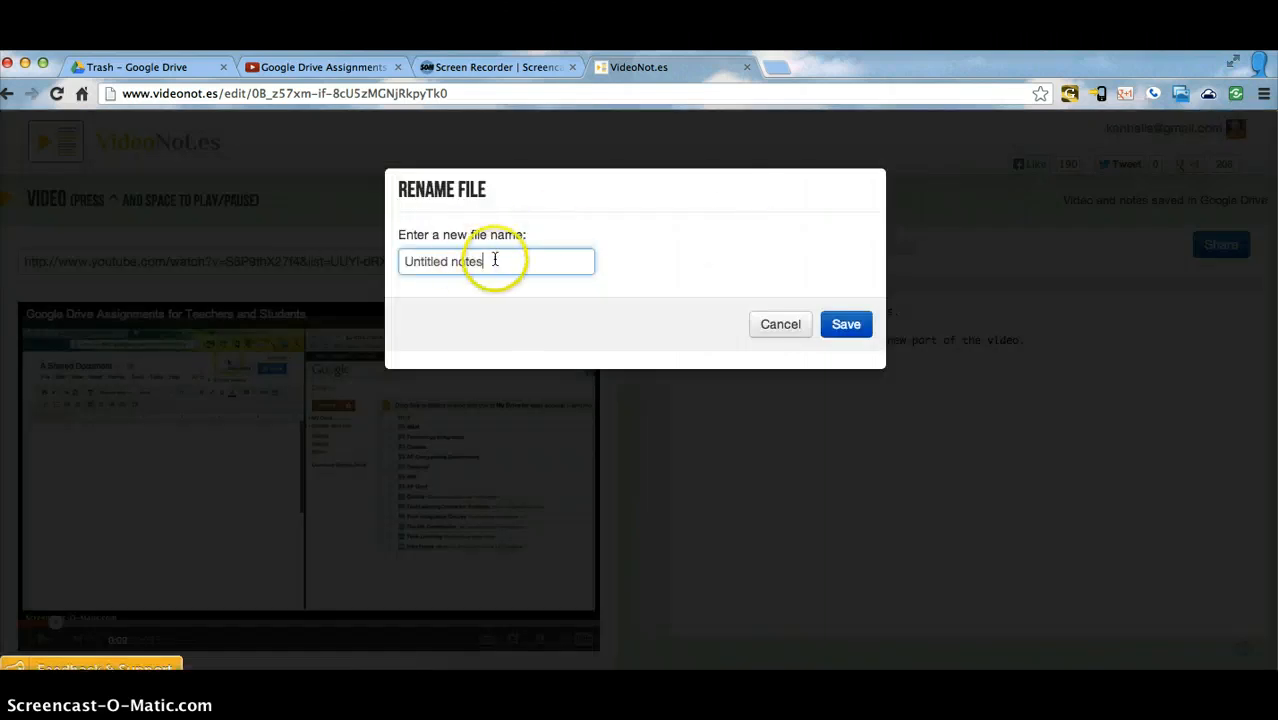
# Name the saved notes file 'Ken's notes' and confirm it.
pyautogui.write("Ken's")
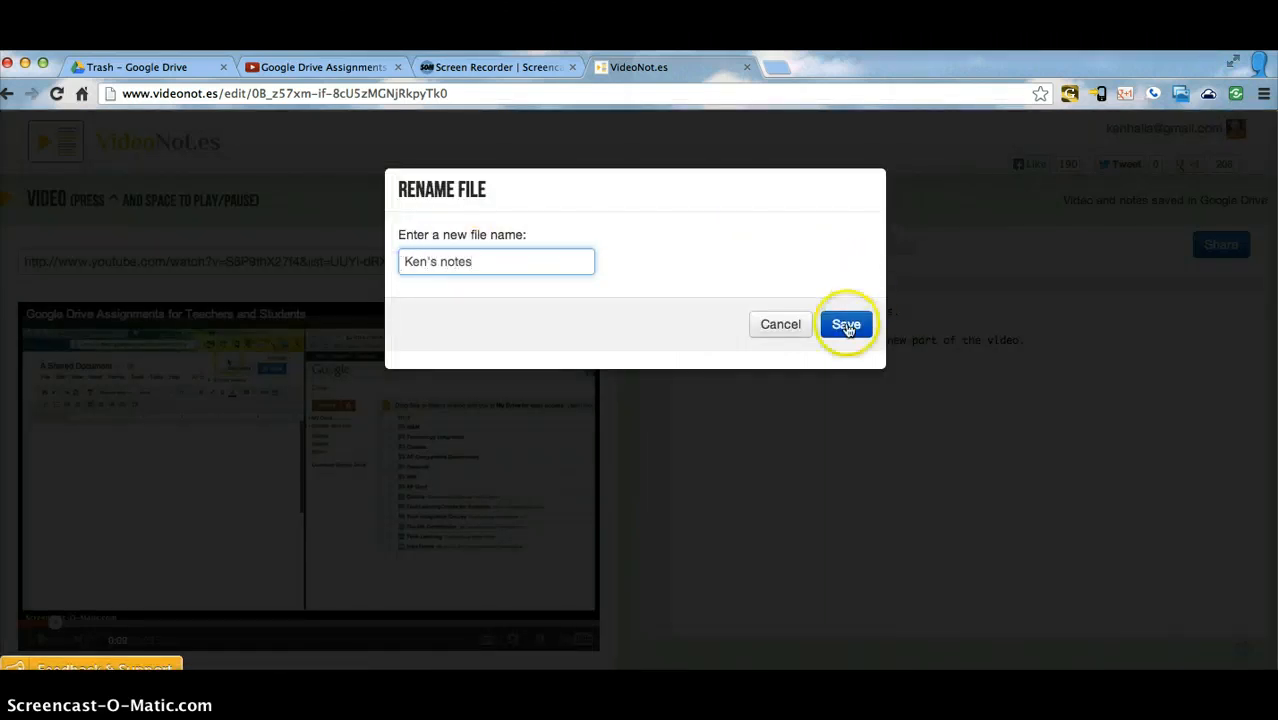
pyautogui.click(845, 324)
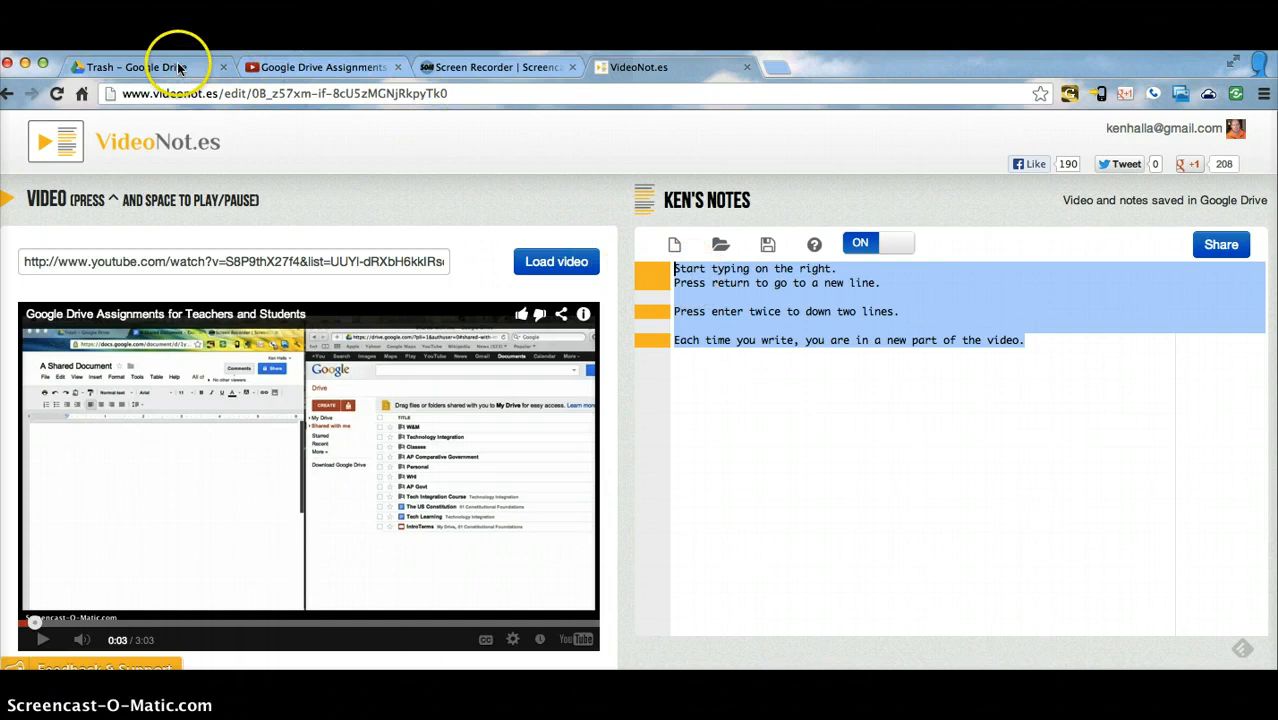
# In Google Drive, close the Ken's notes preview and open the CREATE menu.
pyautogui.click(137, 67)
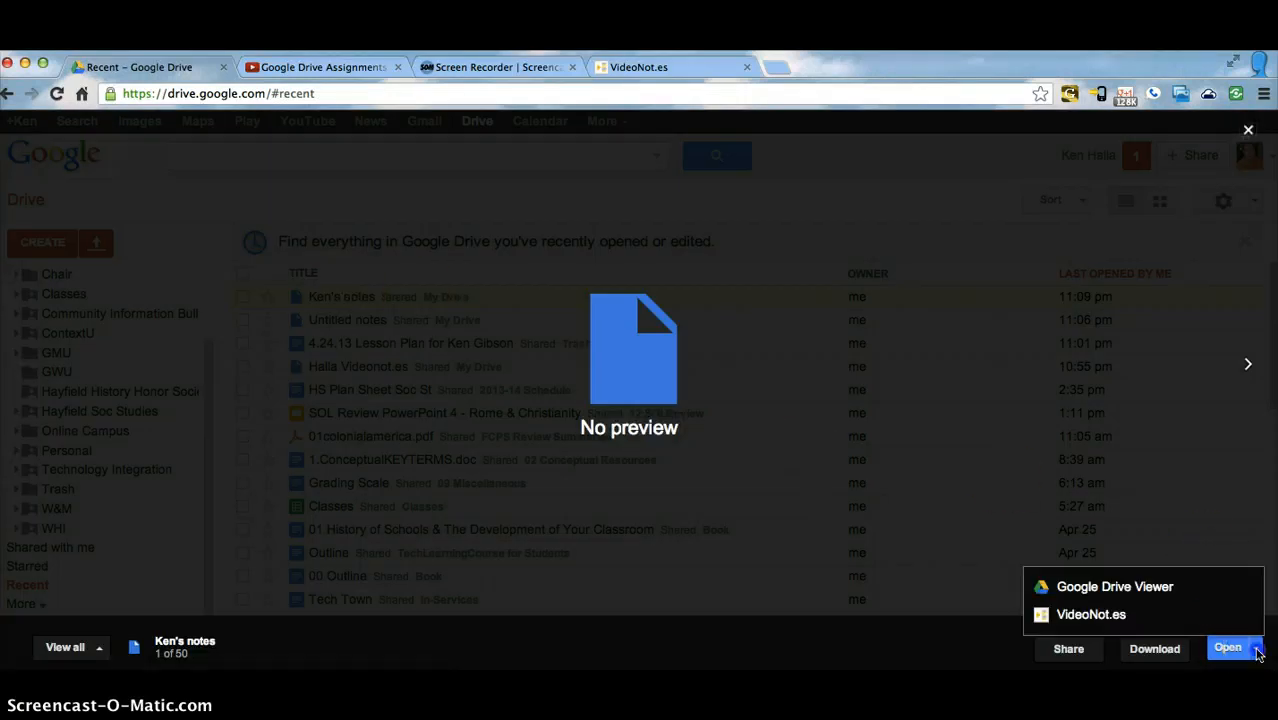
pyautogui.moveTo(1248, 151)
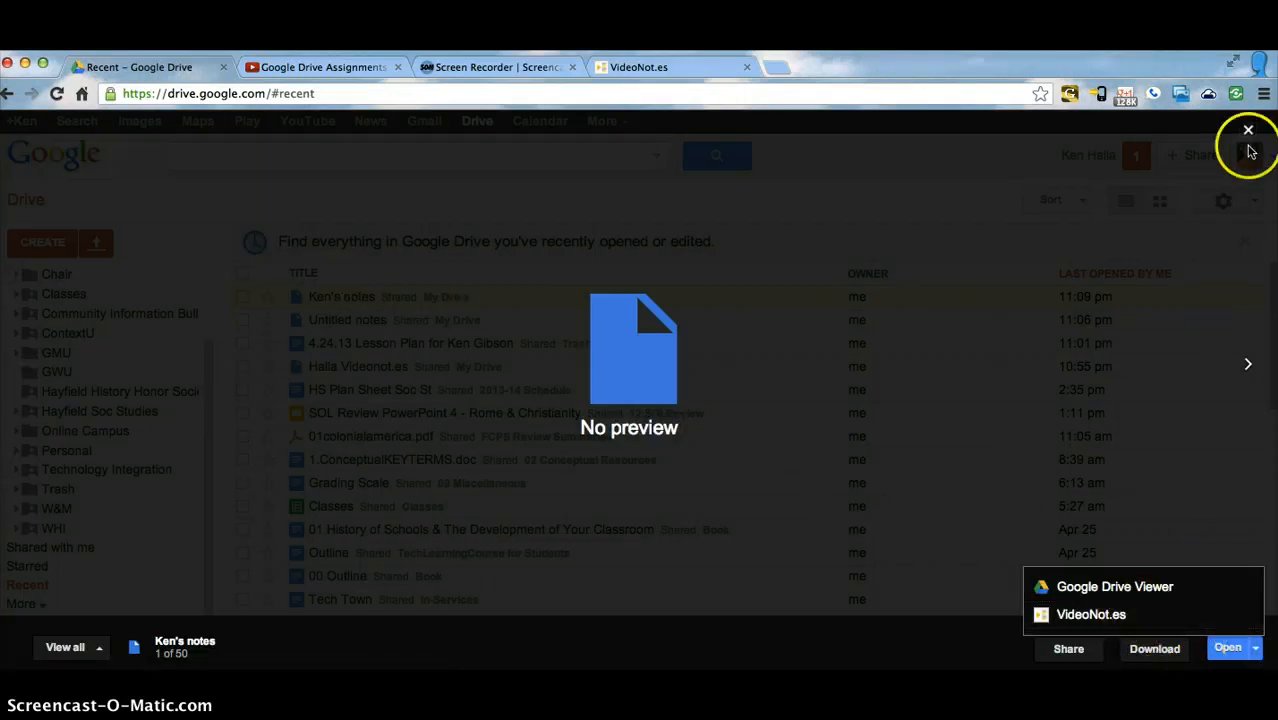
pyautogui.click(1248, 130)
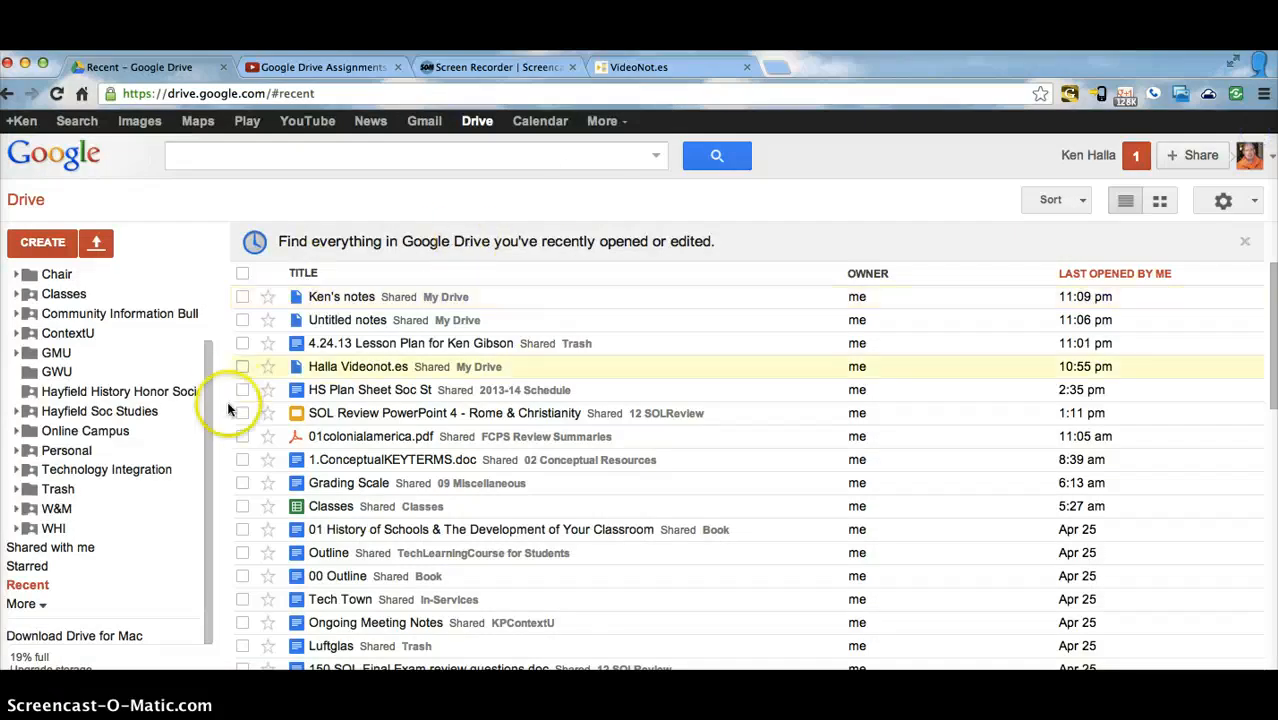
pyautogui.click(42, 242)
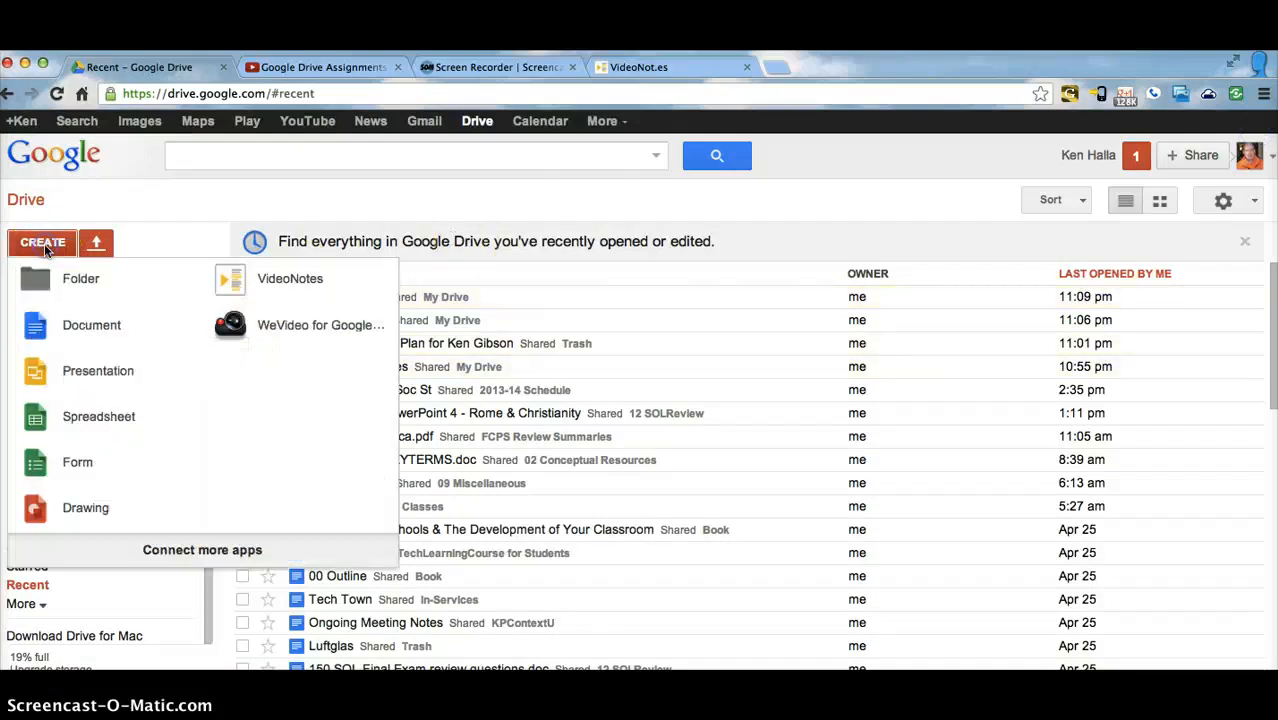
# Create a new Google Doc holding the pasted notes, then return to VideoNot.es.
pyautogui.click(91, 325)
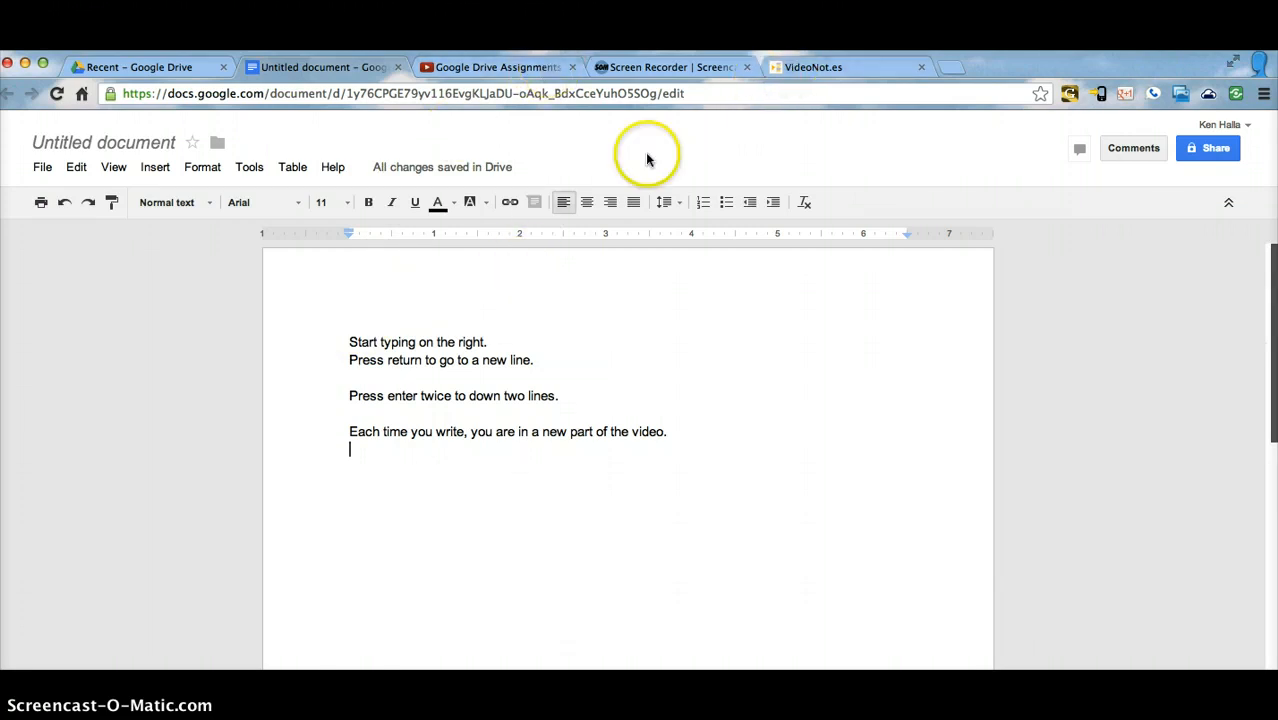
pyautogui.moveTo(793, 120)
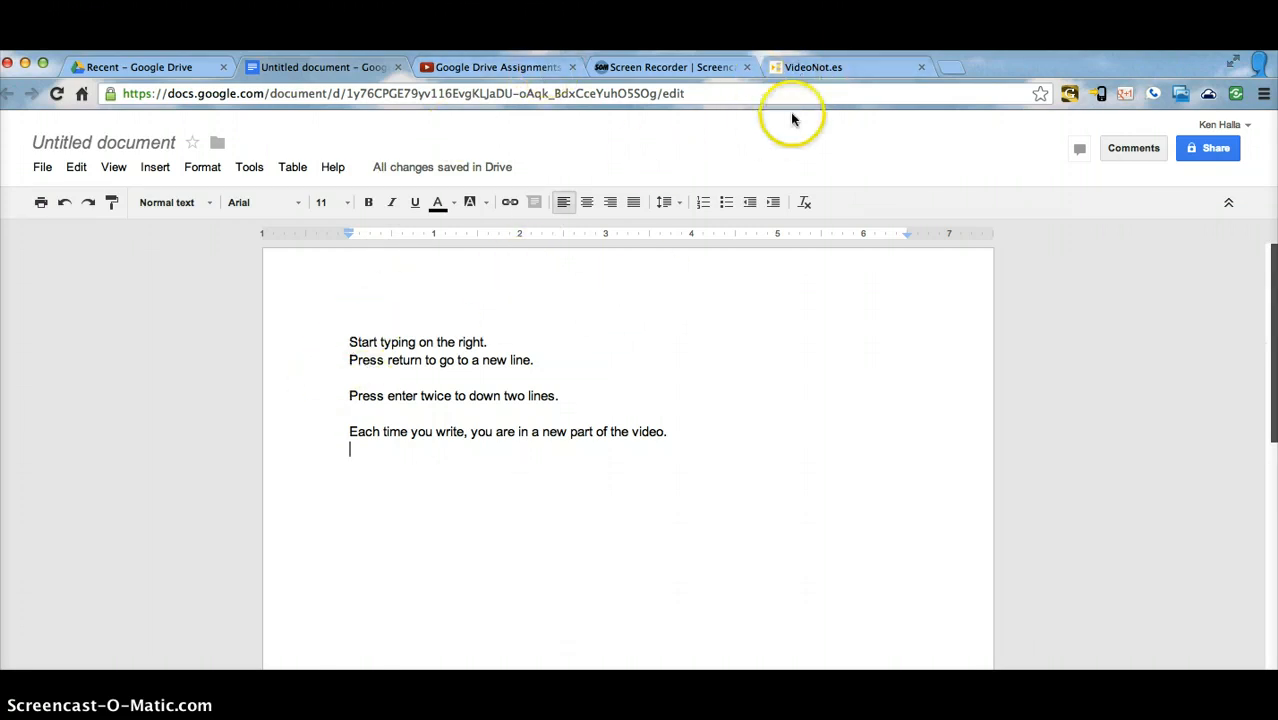
pyautogui.click(812, 67)
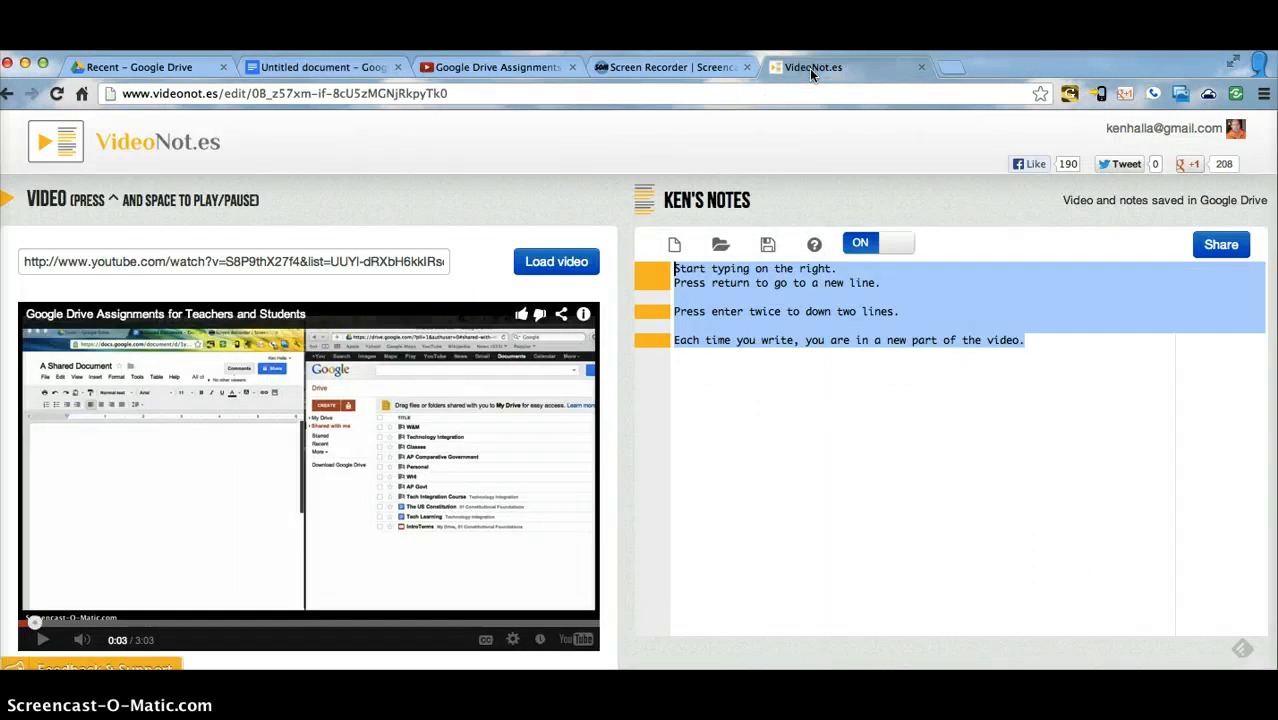
pyautogui.moveTo(1221, 245)
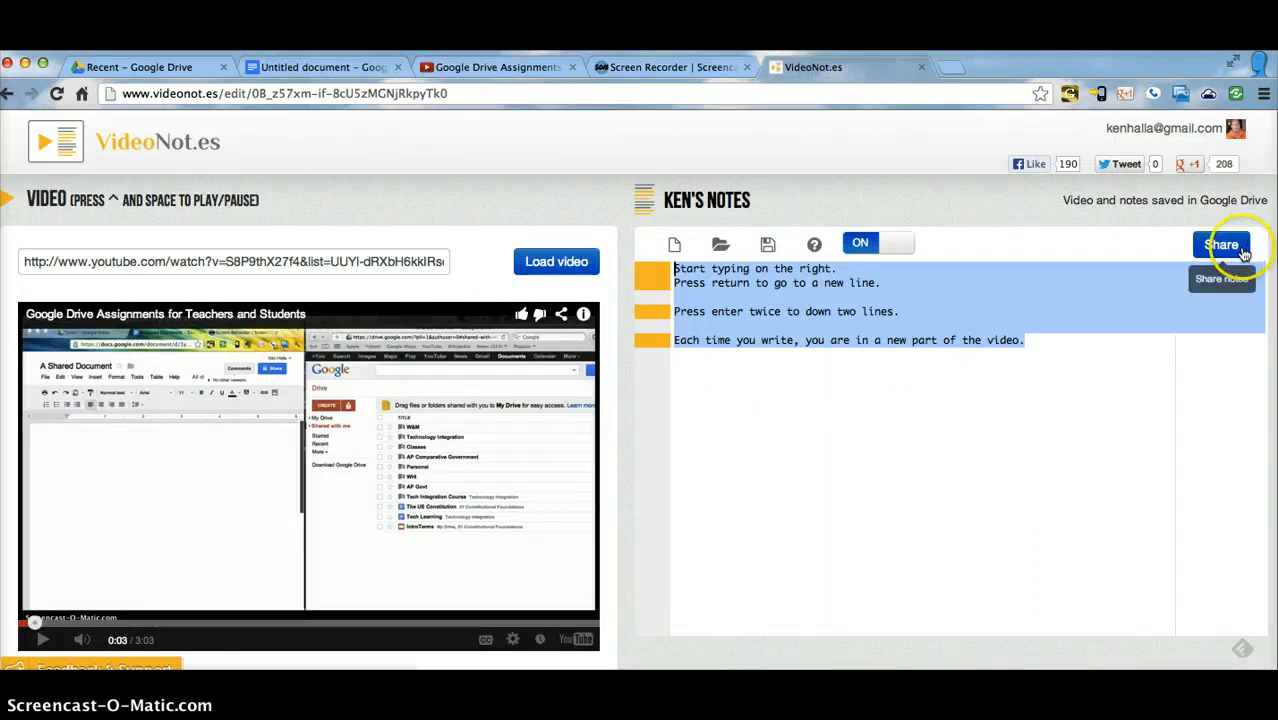
pyautogui.moveTo(1221, 245)
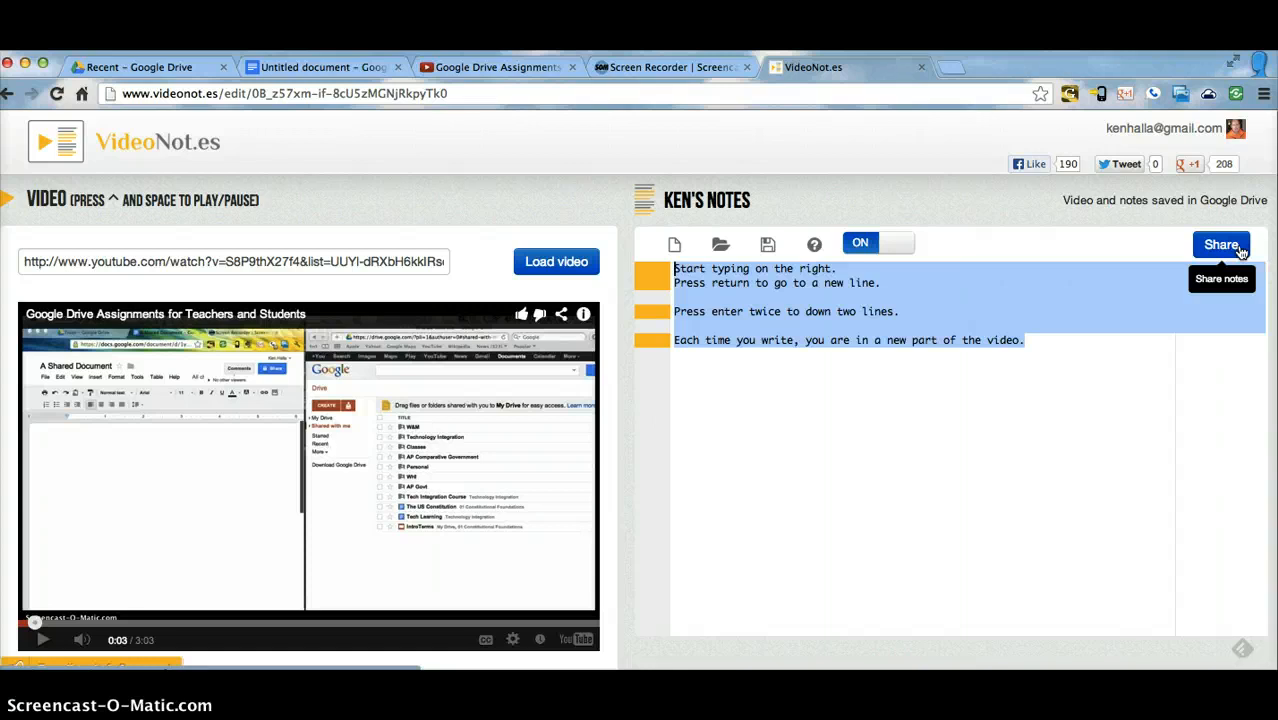
pyautogui.moveTo(468, 472)
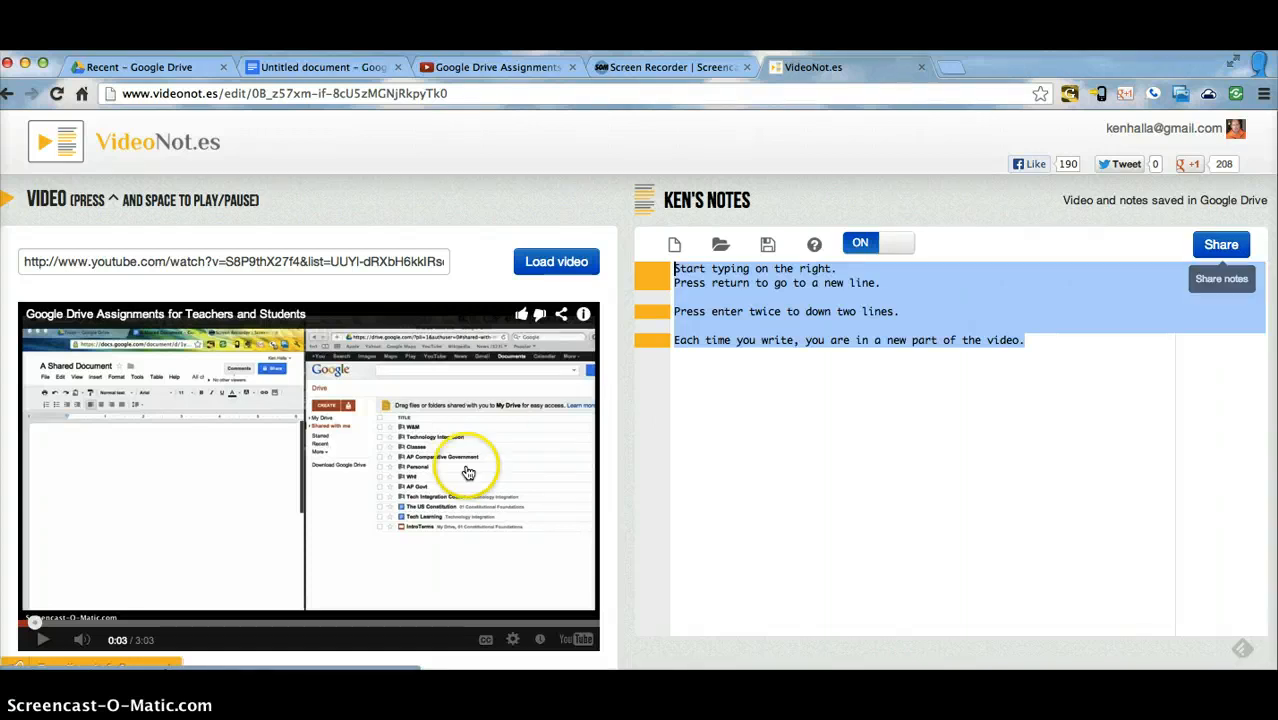